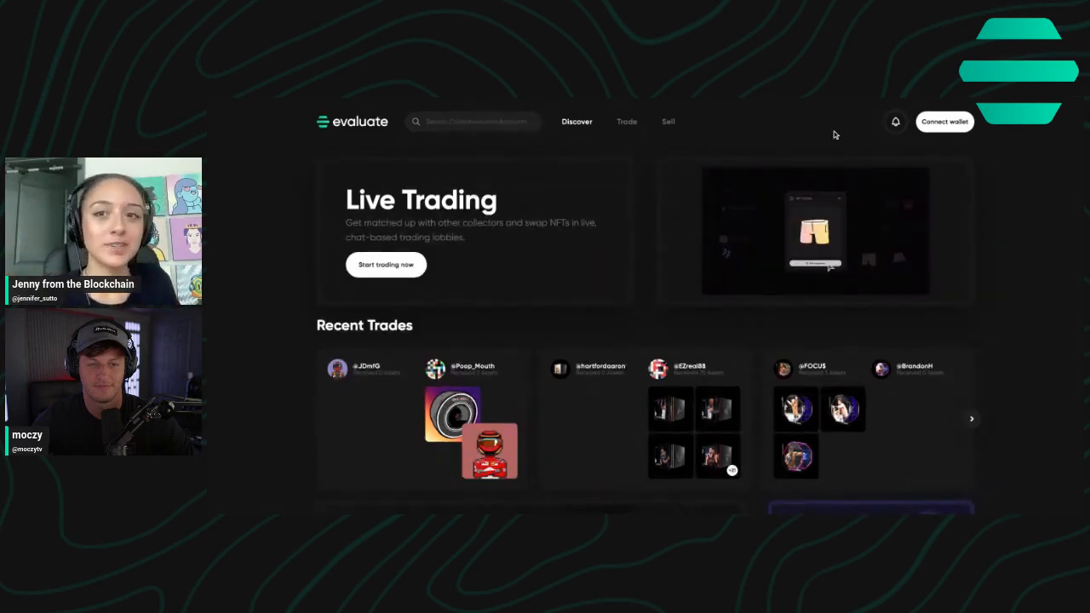
- Connect the wallet, reach the Trade chat area and choose a collector from the Find User list
click(943, 121)
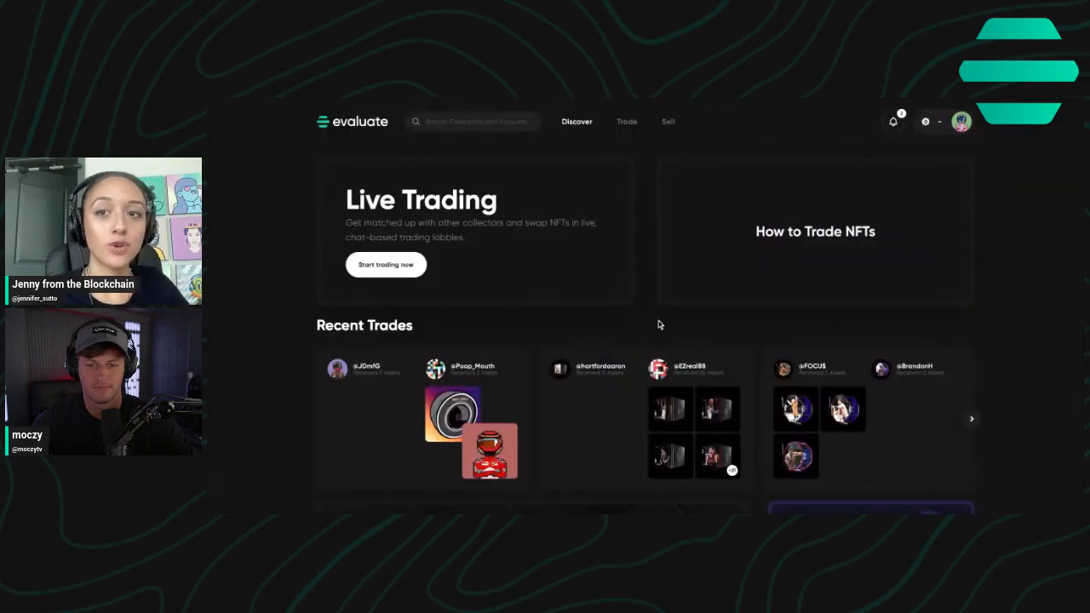
click(626, 121)
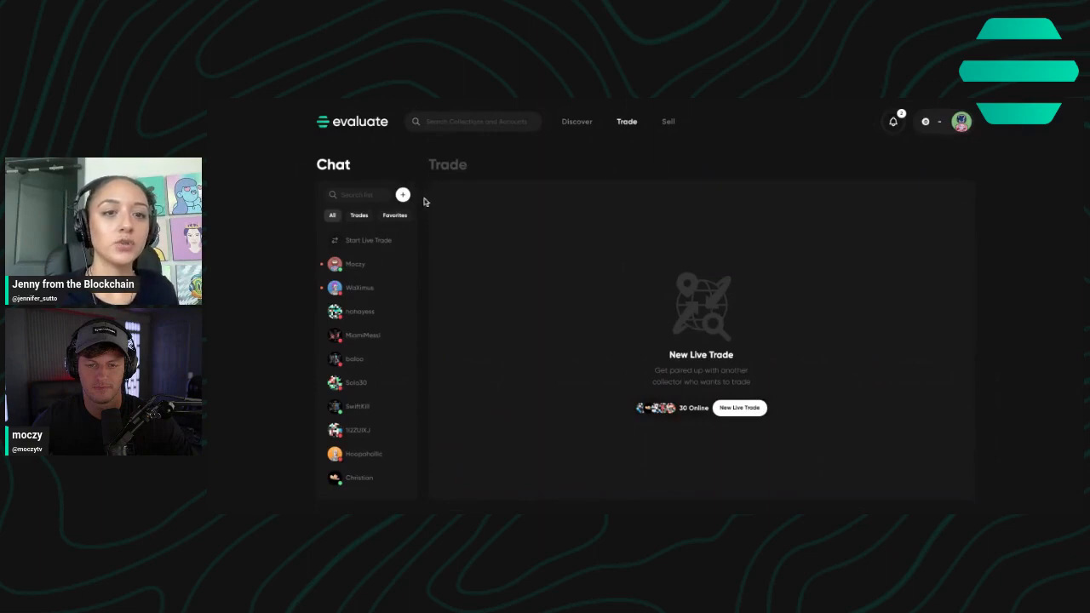
click(739, 407)
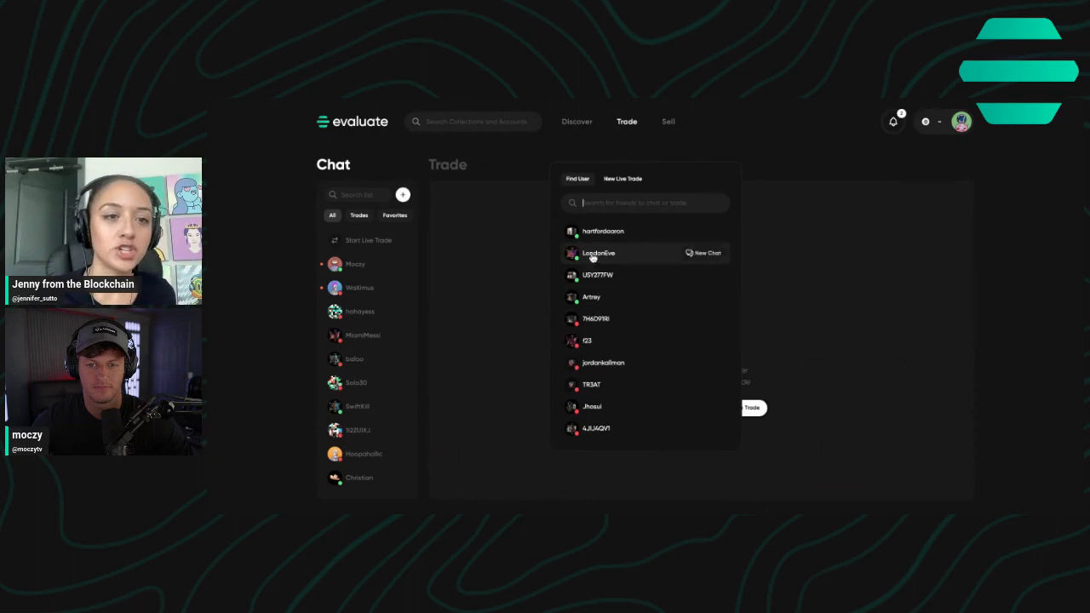
click(368, 240)
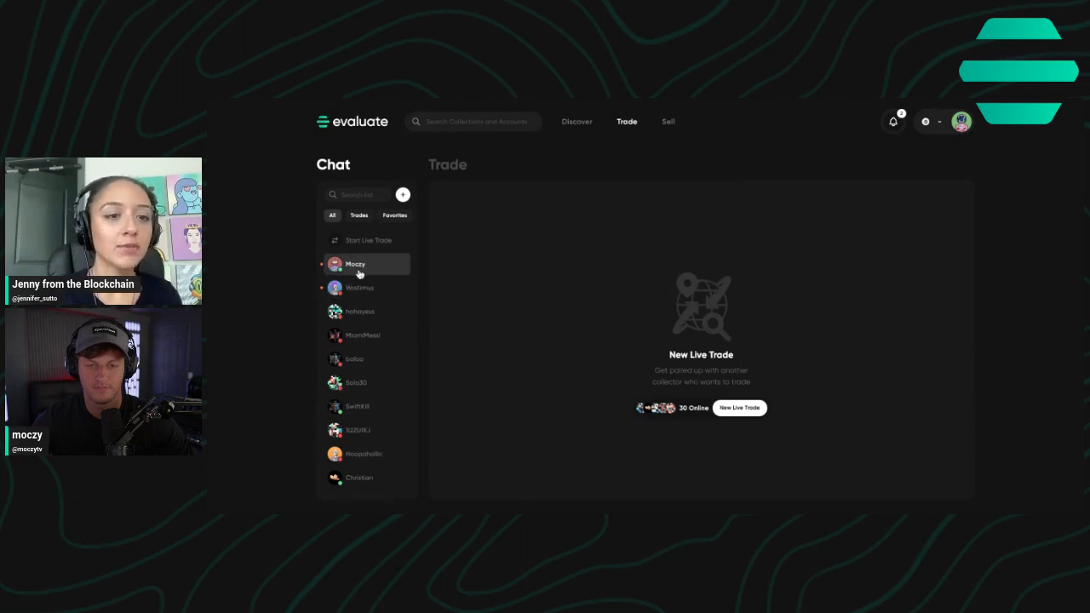
- Start an offer in the partner's chat and filter my NFTs by the 'driver' collection
click(354, 264)
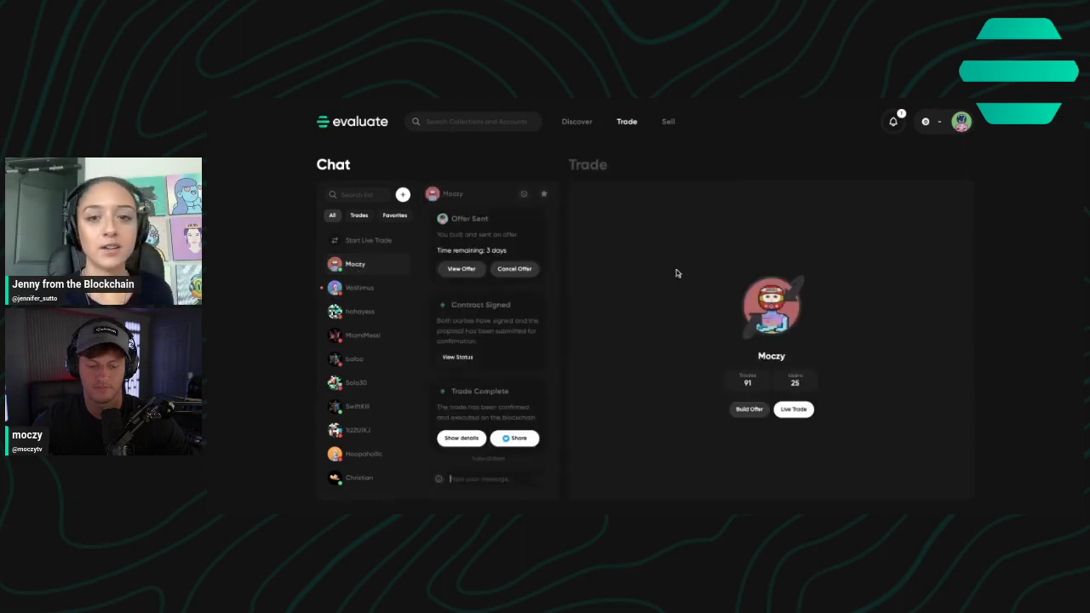
mouse_move(797, 322)
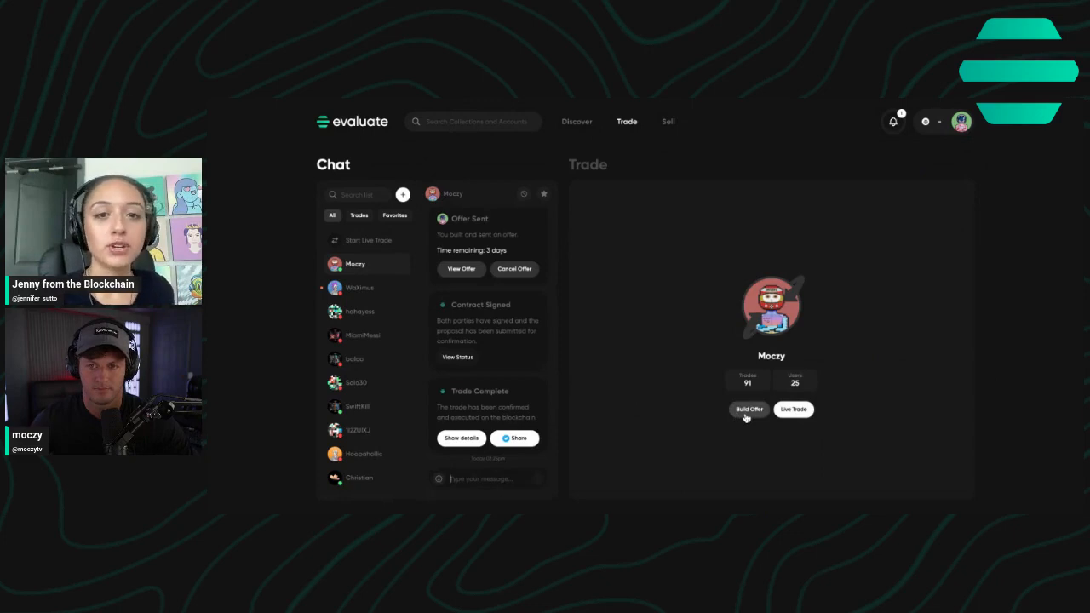
click(749, 409)
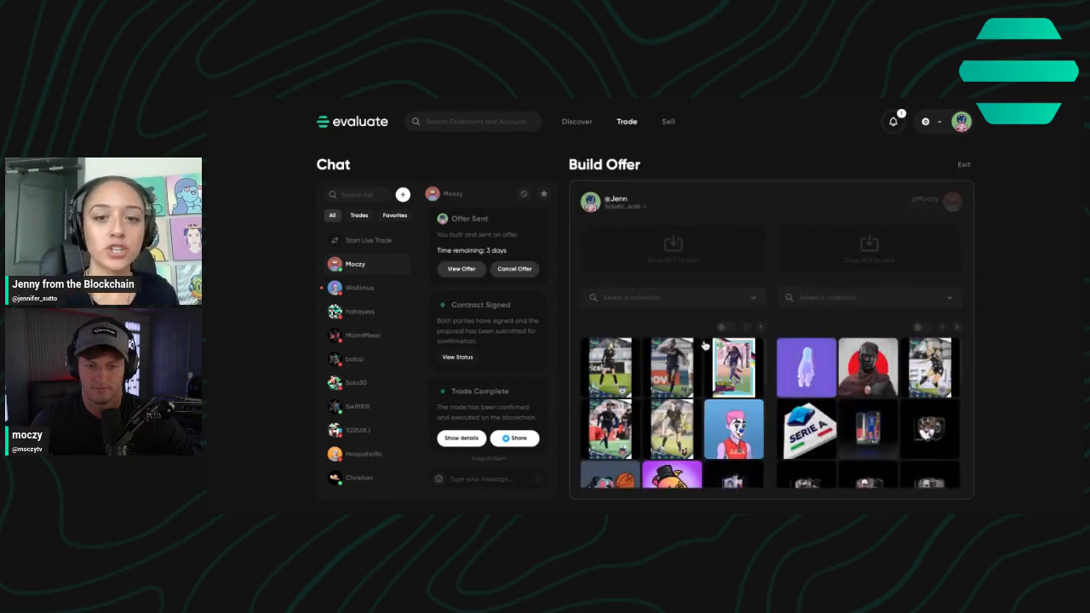
click(668, 297)
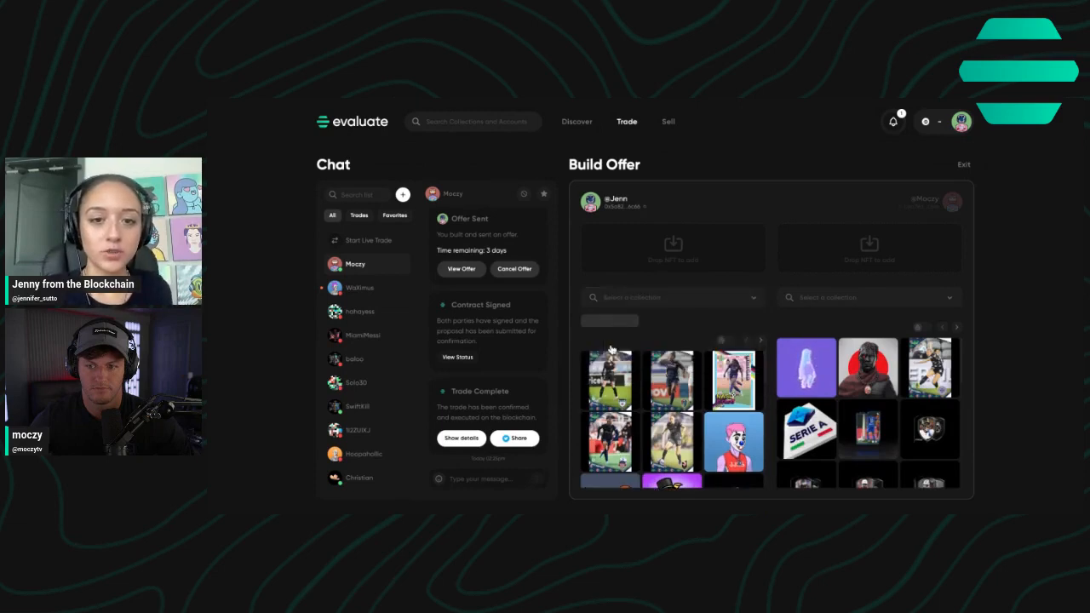
text(driver)
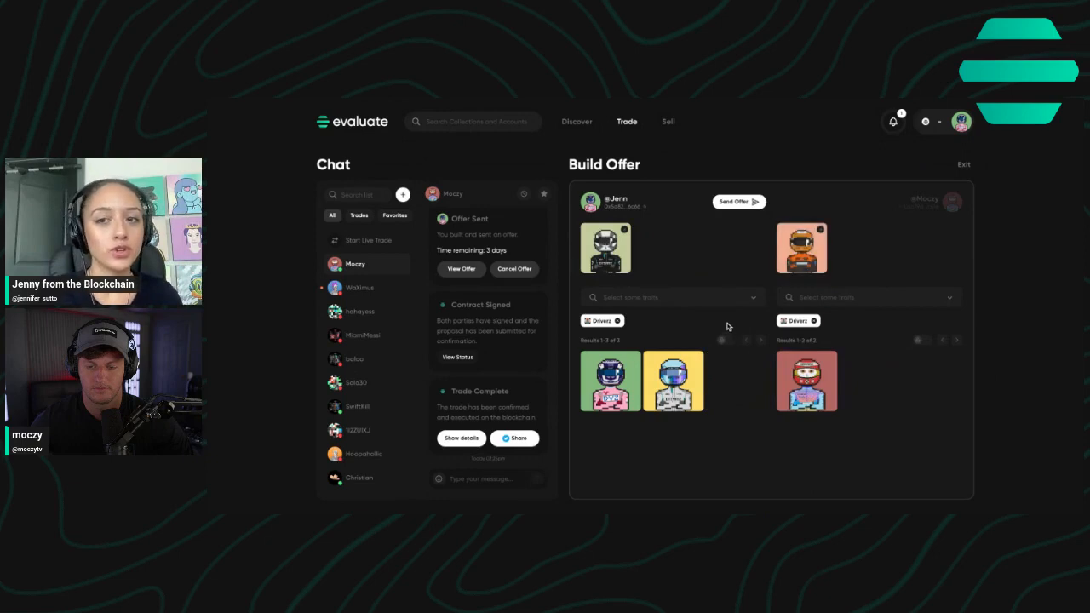
- Send the offer and sign it as a 3 Days contract
click(737, 200)
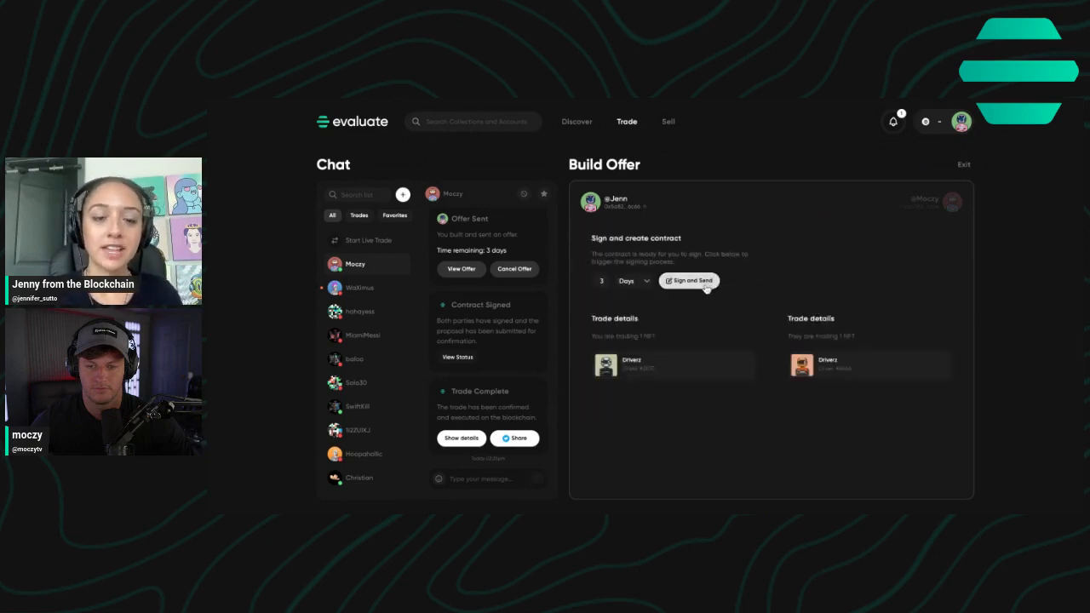
mouse_move(585, 310)
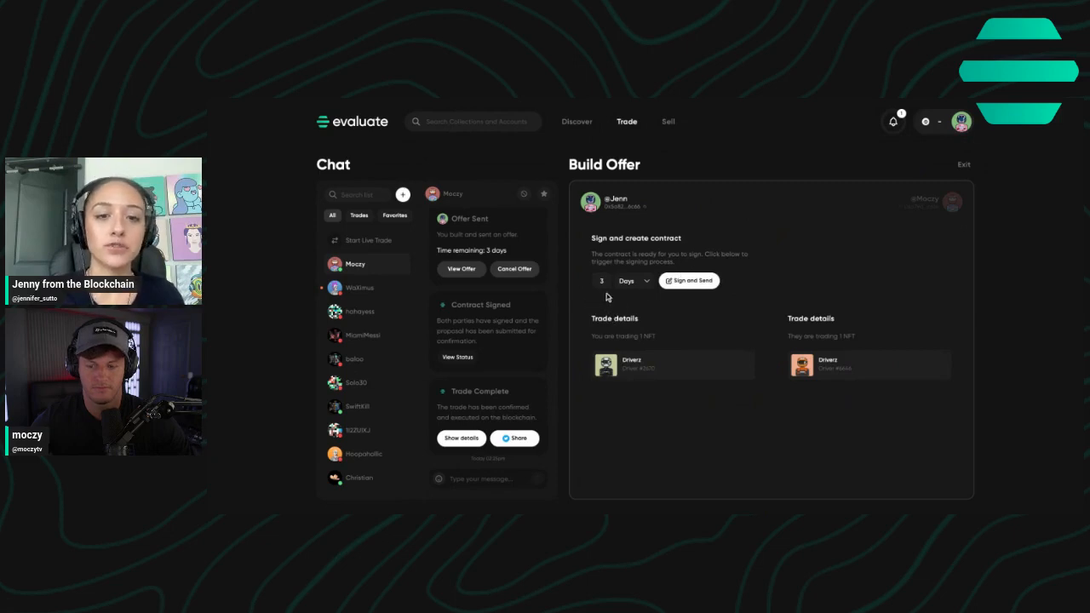
mouse_move(690, 294)
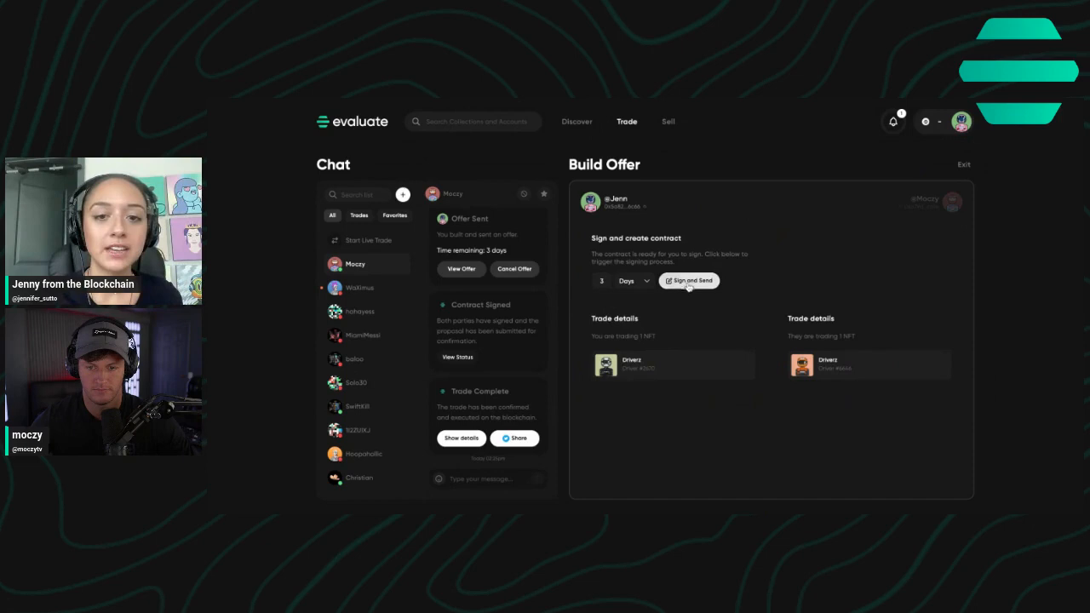
click(688, 279)
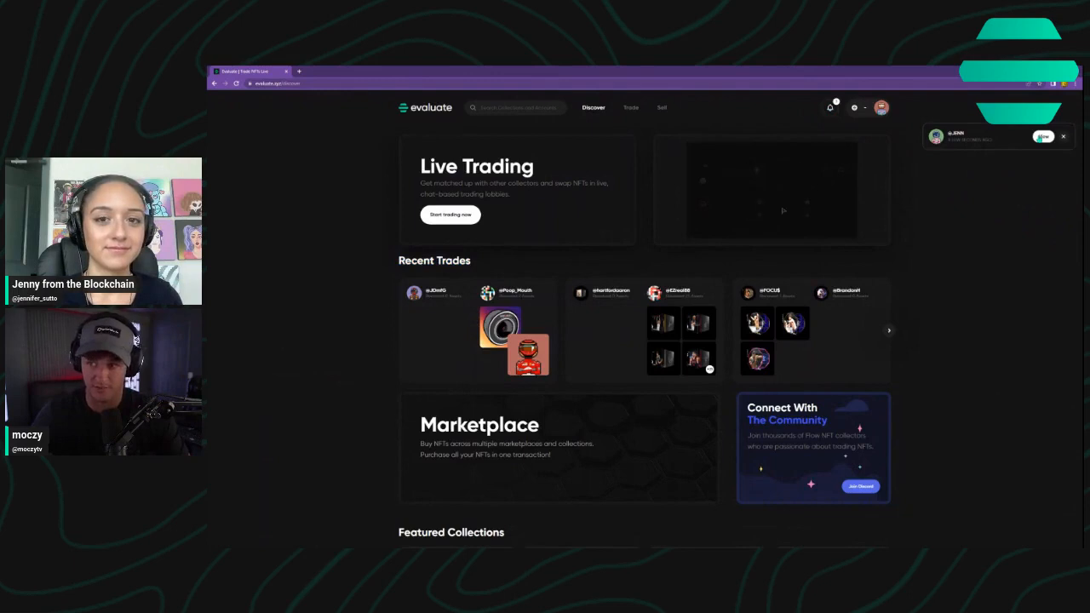
- As the receiving collector, view the incoming offer, sign it and confirm finalizing the trade
click(630, 107)
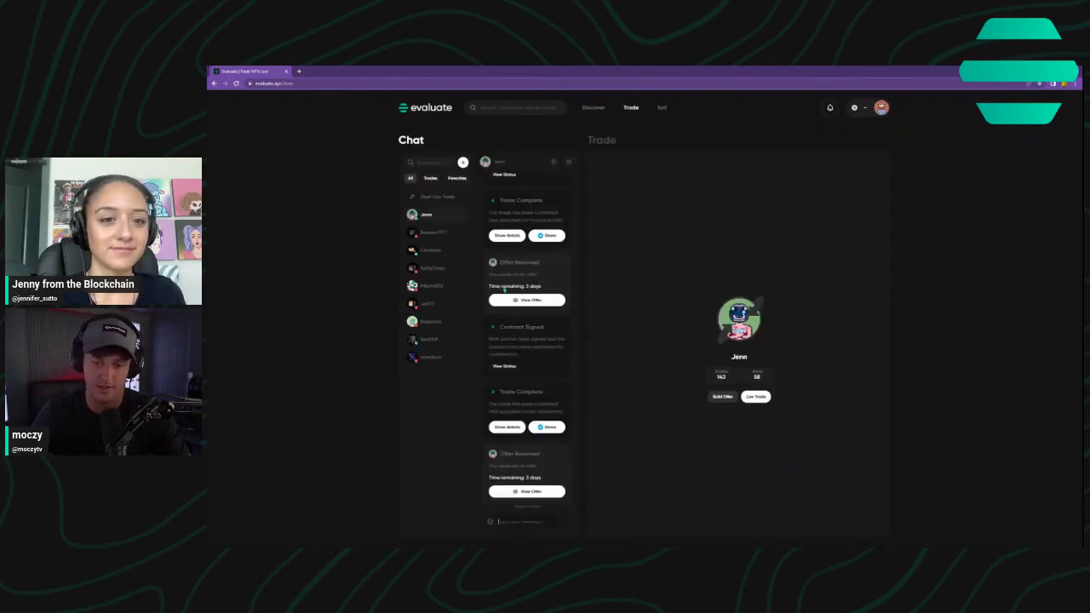
click(756, 395)
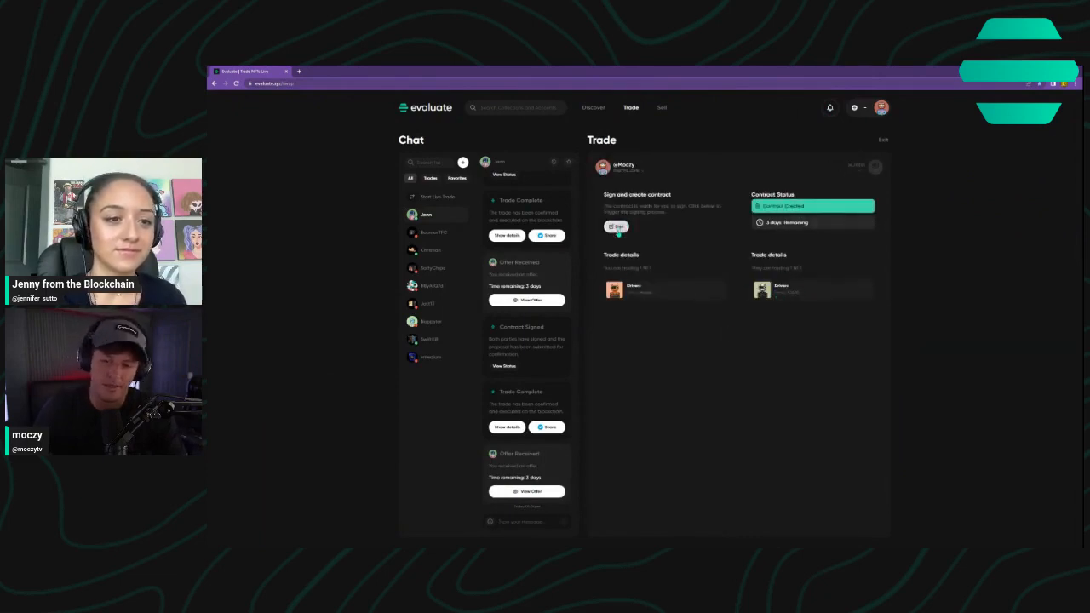
click(617, 225)
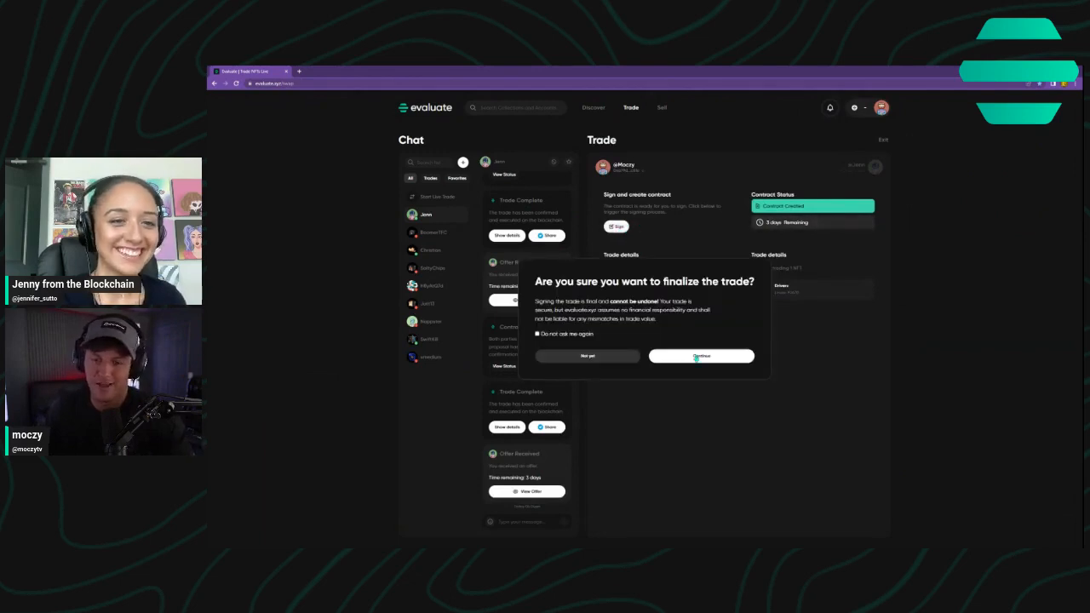
click(702, 356)
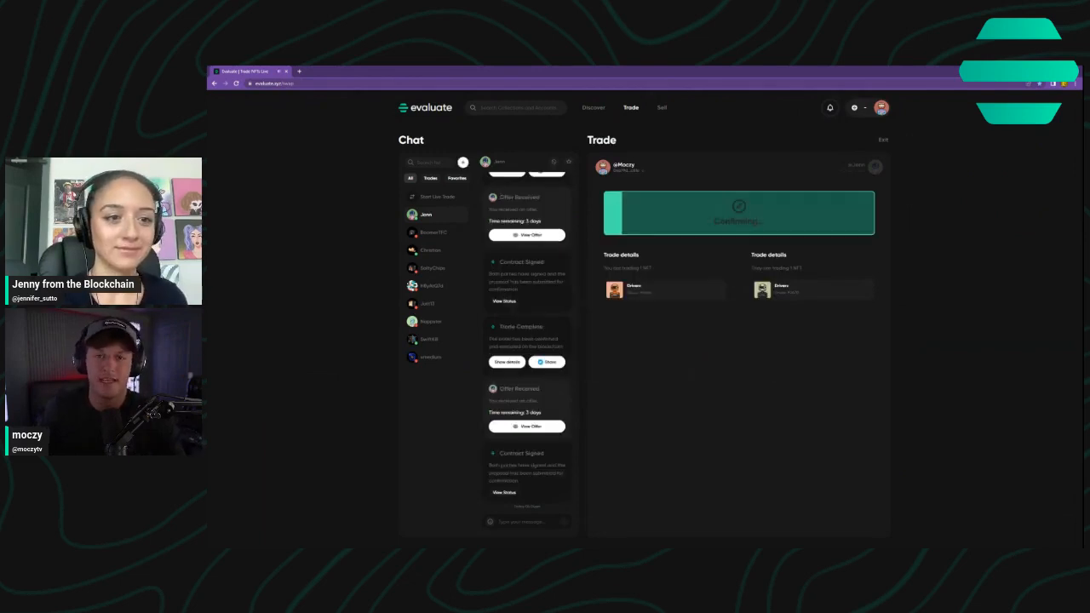